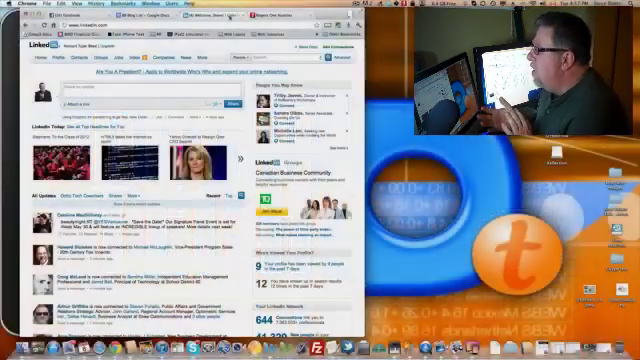
Move down the LinkedIn home page until the All Updates feed of connections' posts is in view
{"action": "left_click", "coordinate": [112, 60]}
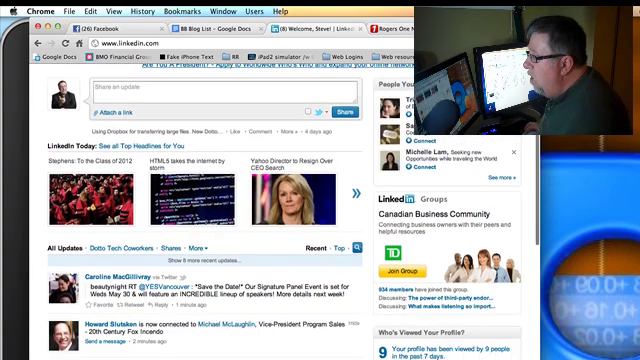
{"action": "scroll", "scroll_direction": "down", "scroll_amount": 3}
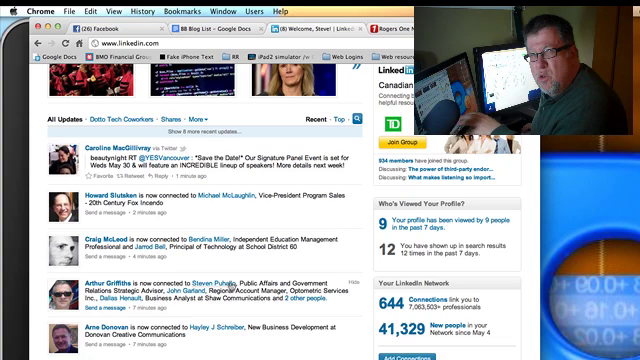
{"action": "scroll", "scroll_direction": "down", "scroll_amount": 3}
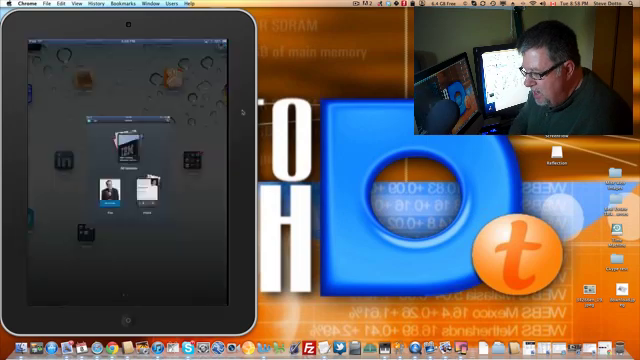
{"action": "left_click", "coordinate": [104, 144]}
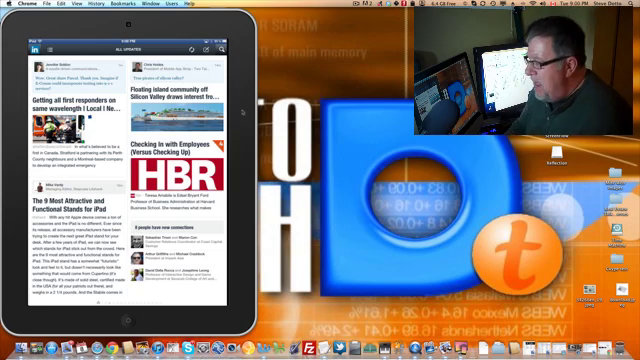
Advance the Flipboard-style updates feed to the next page of article cards
{"action": "scroll", "scroll_direction": "down", "scroll_amount": 3}
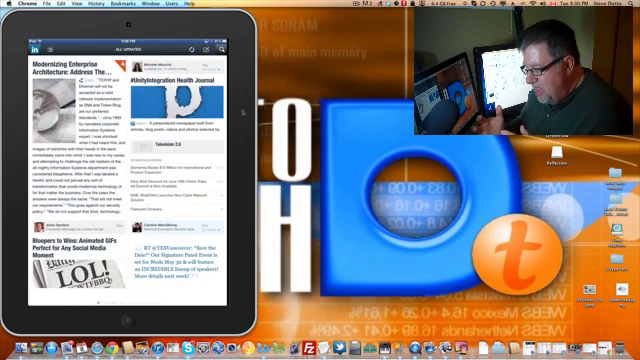